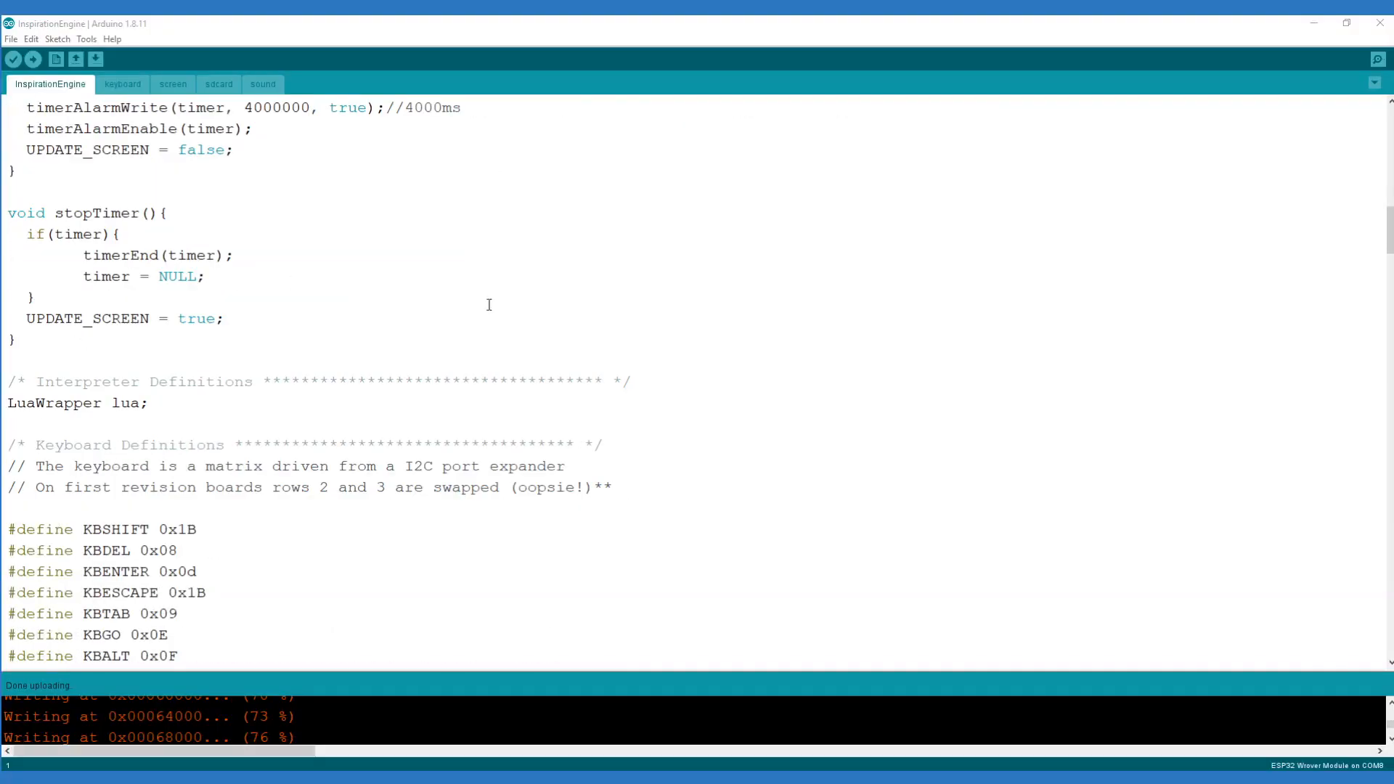
Review the keyboard and SD card routines tabs of the InspirationEngine sketch, then return to the main sketch
scroll(down, 3)
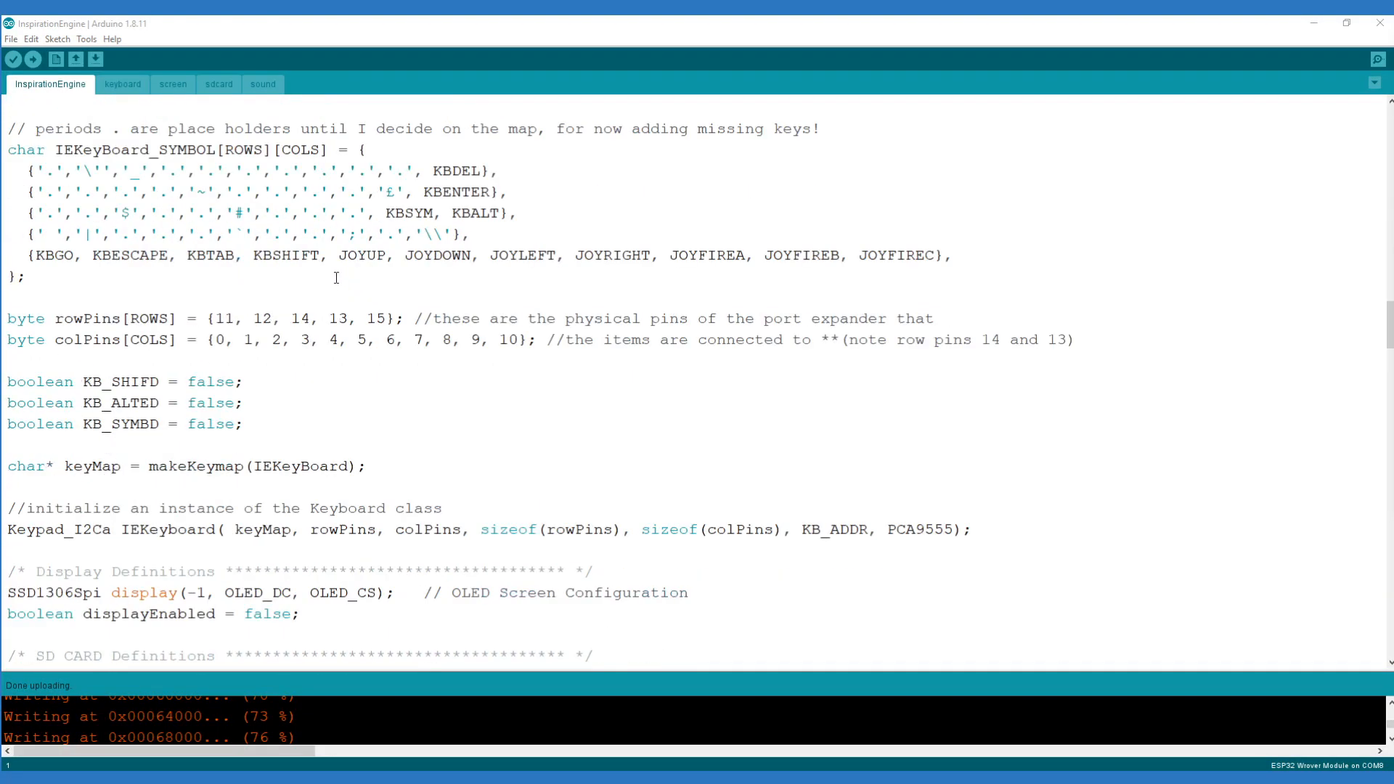
click(122, 85)
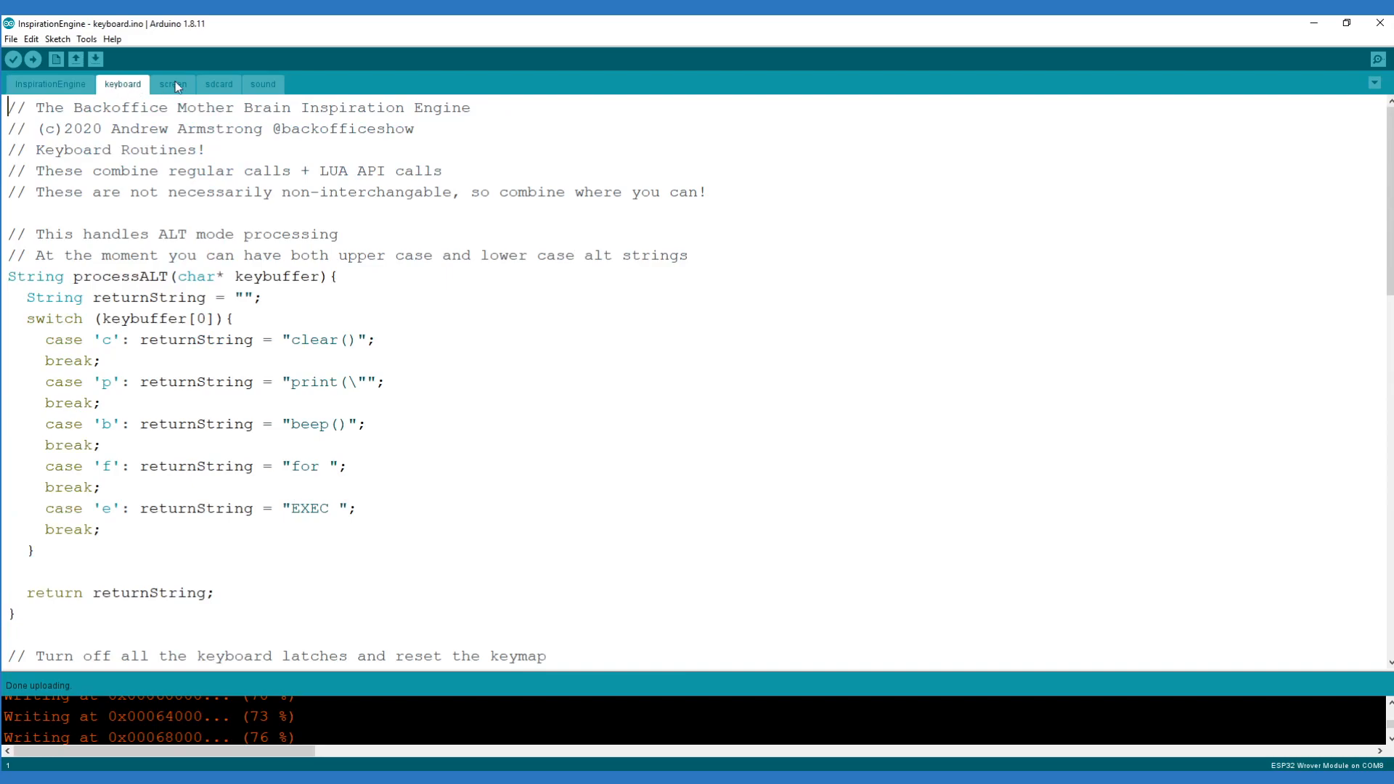
click(218, 84)
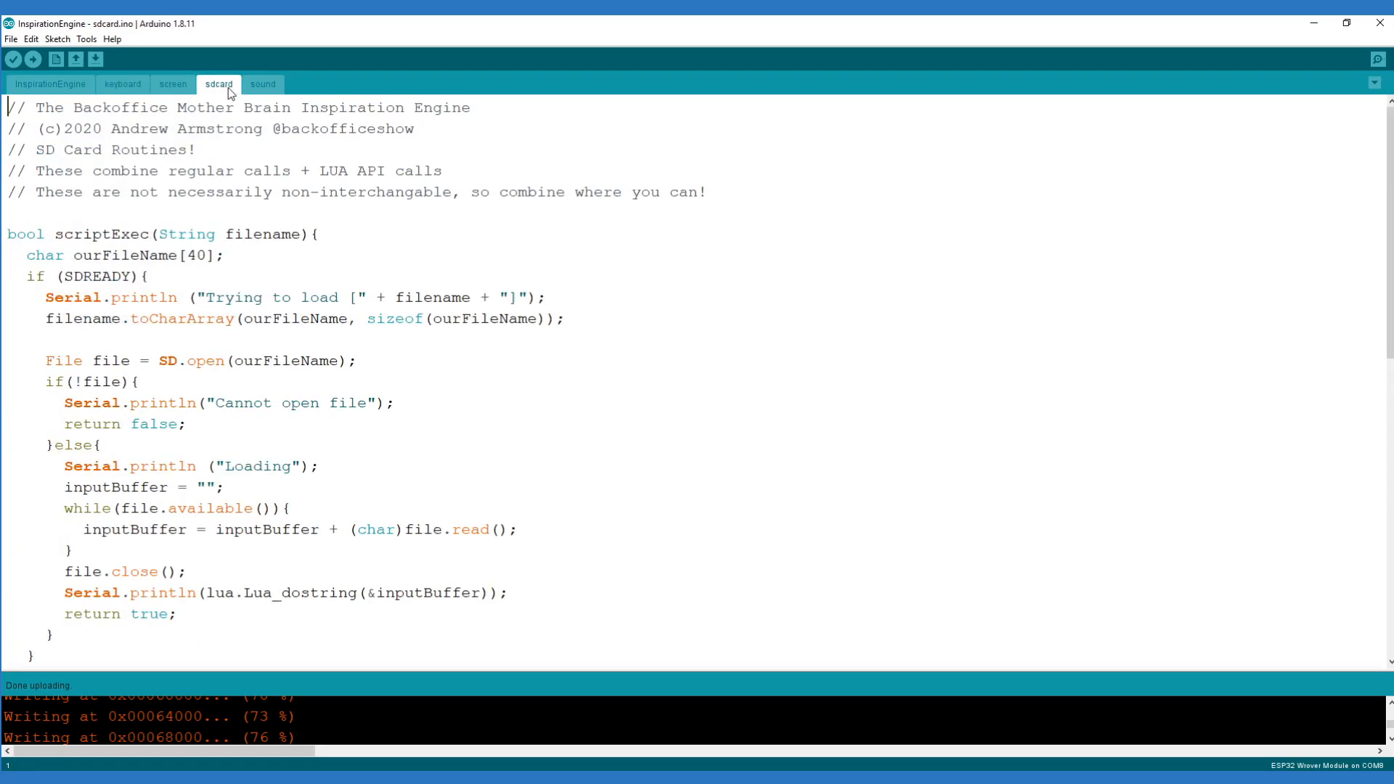
mouse_move(263, 93)
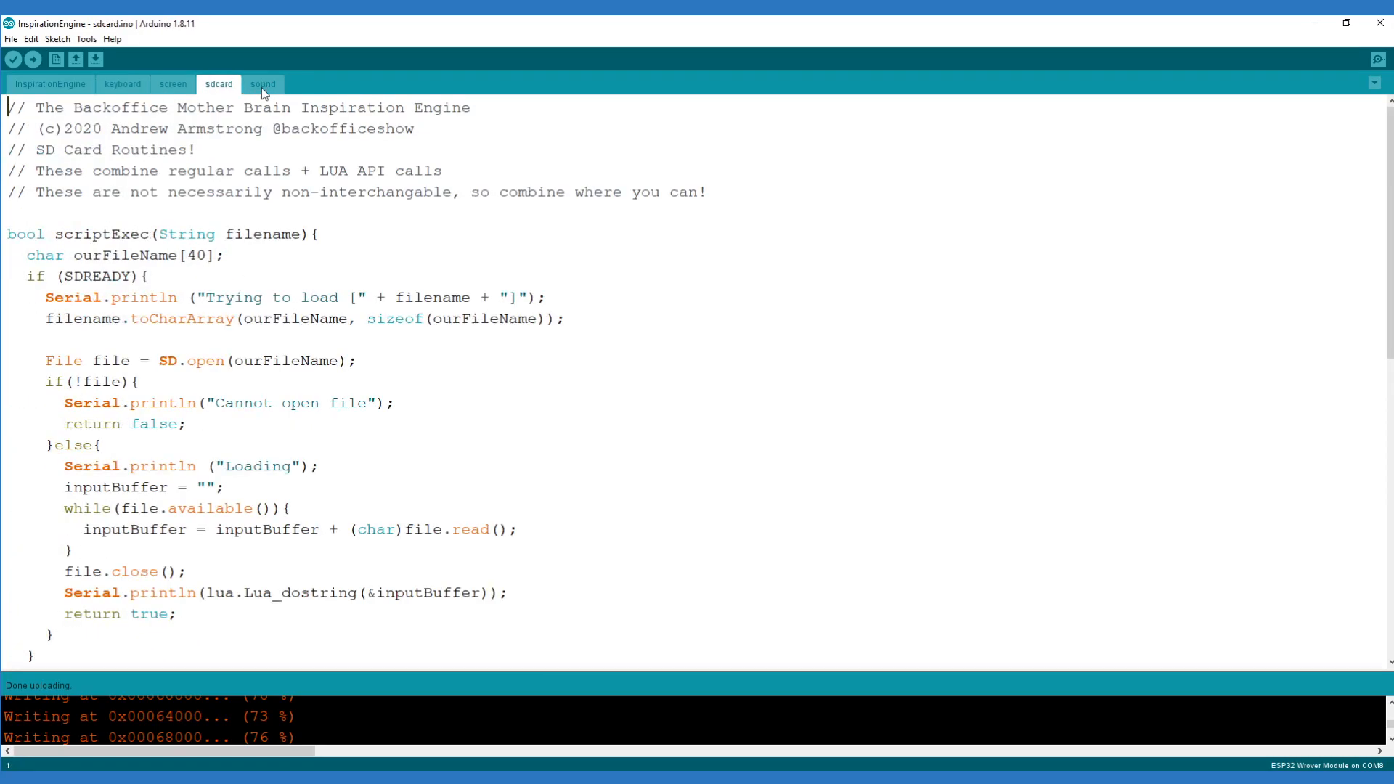
click(49, 85)
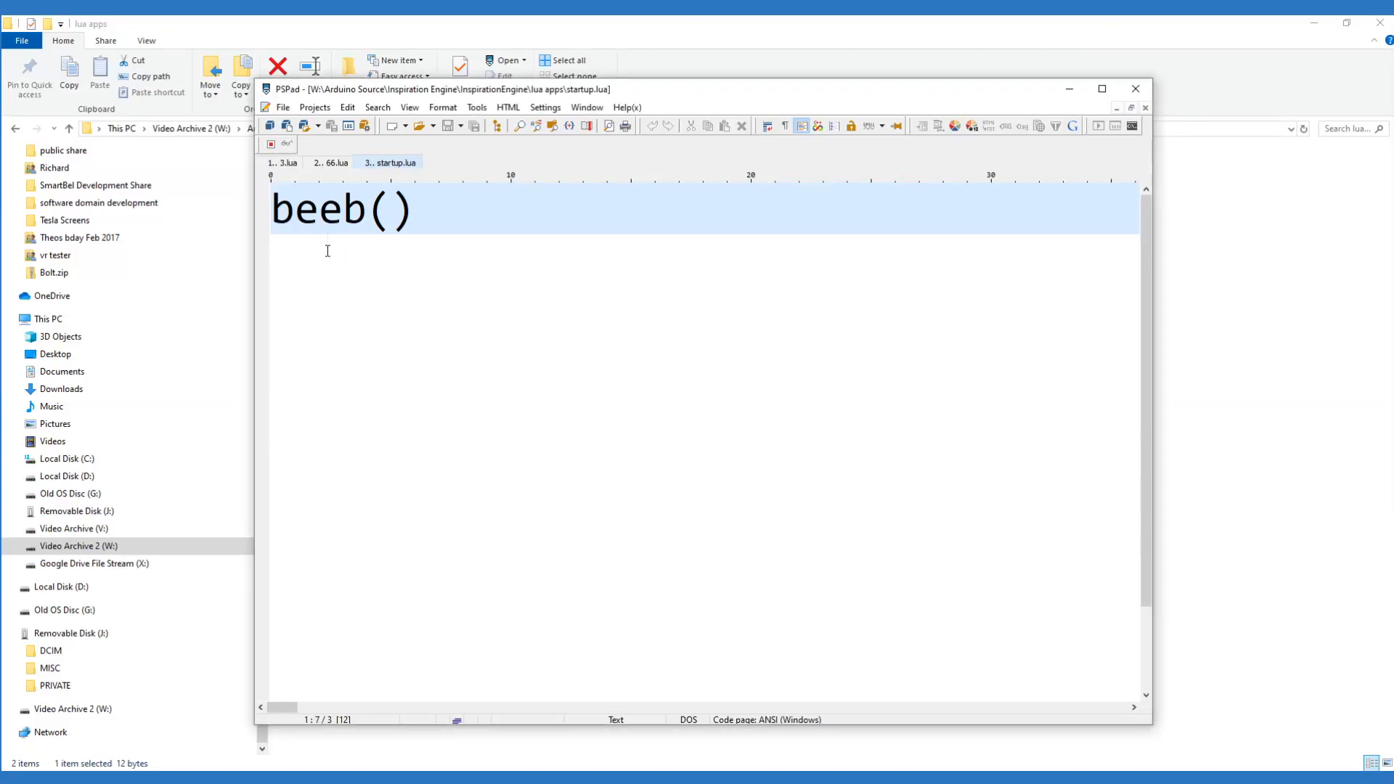
click(335, 161)
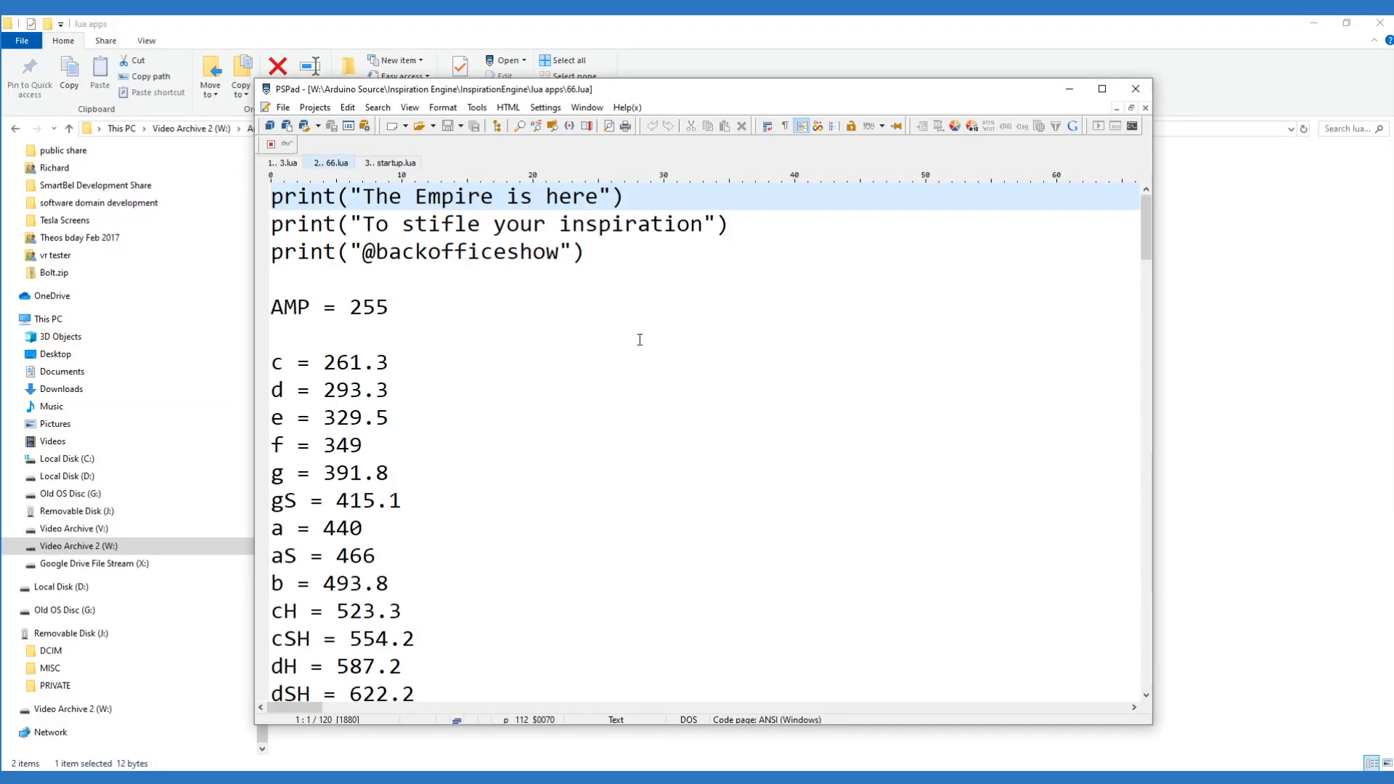
scroll(down, 3)
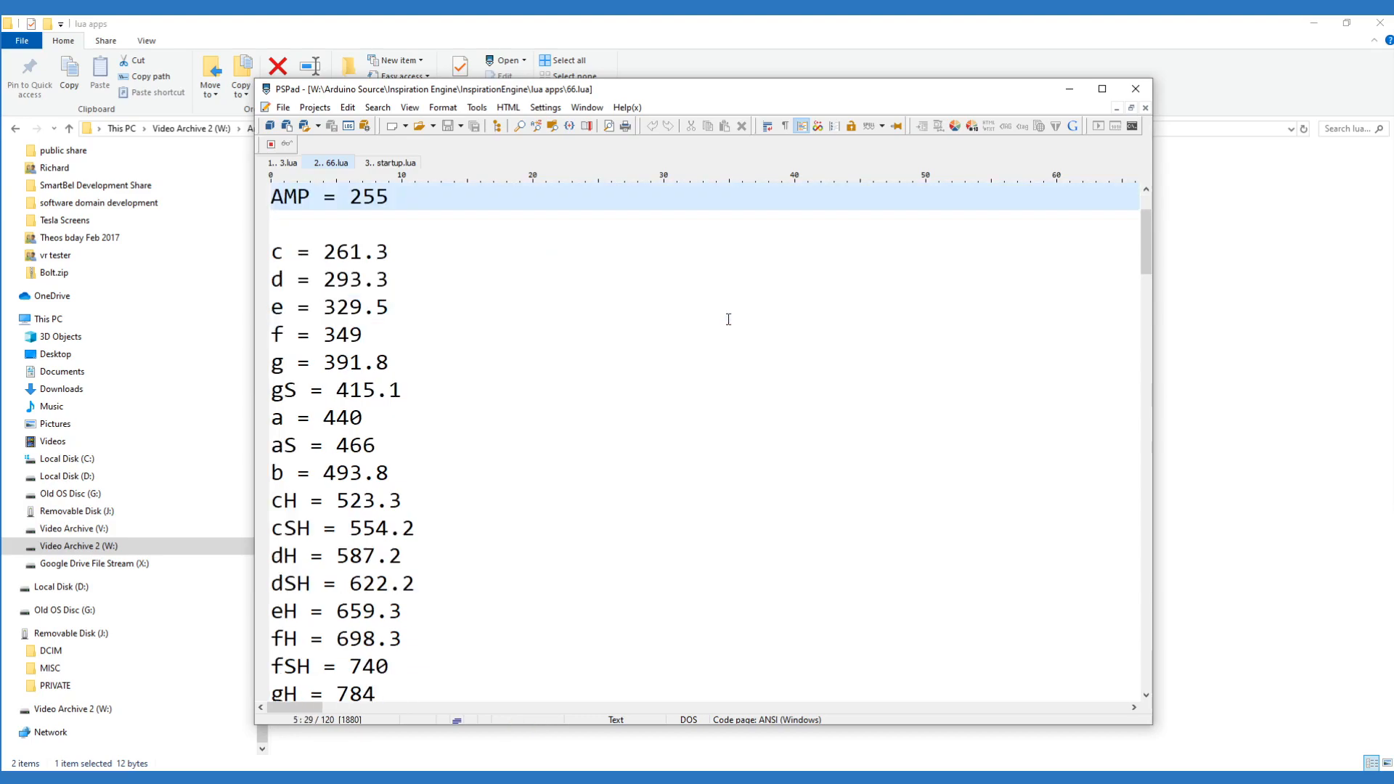
scroll(down, 3)
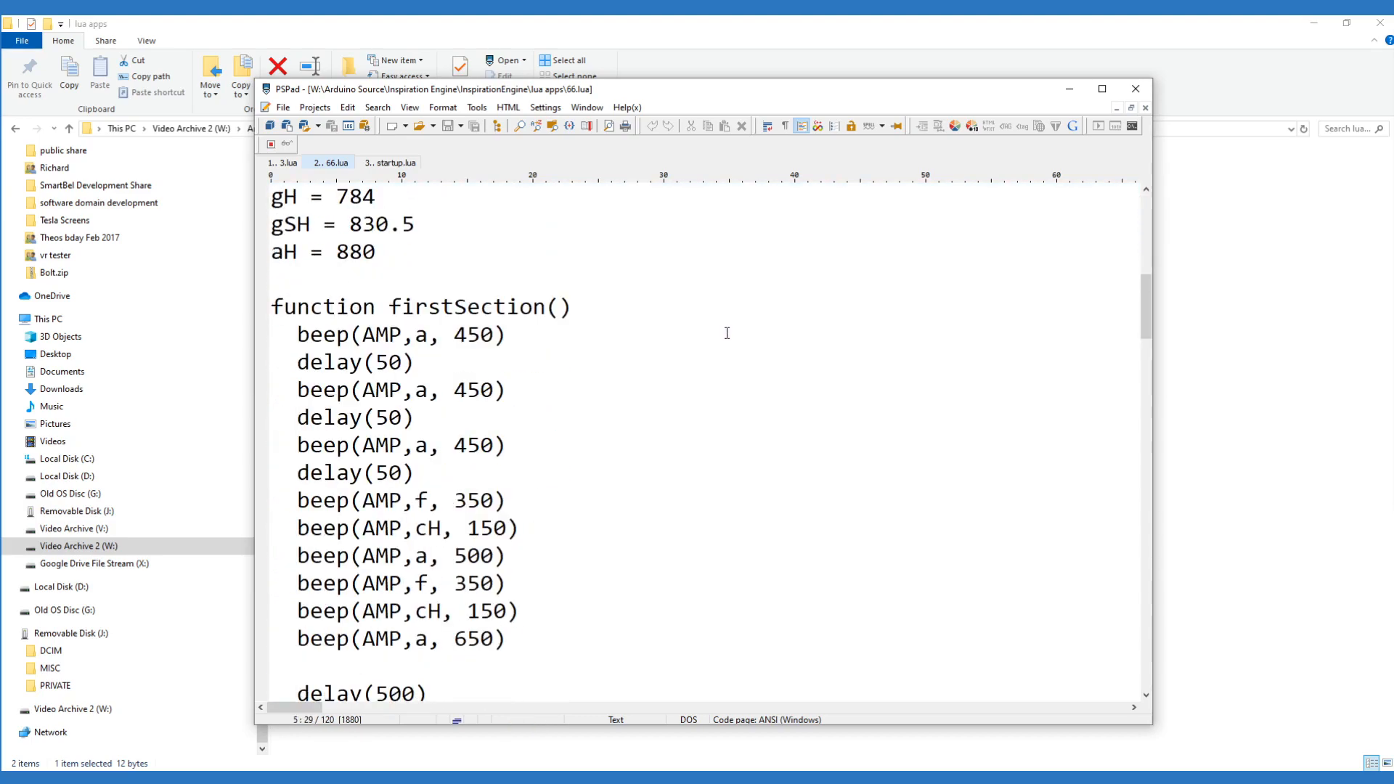
click(389, 161)
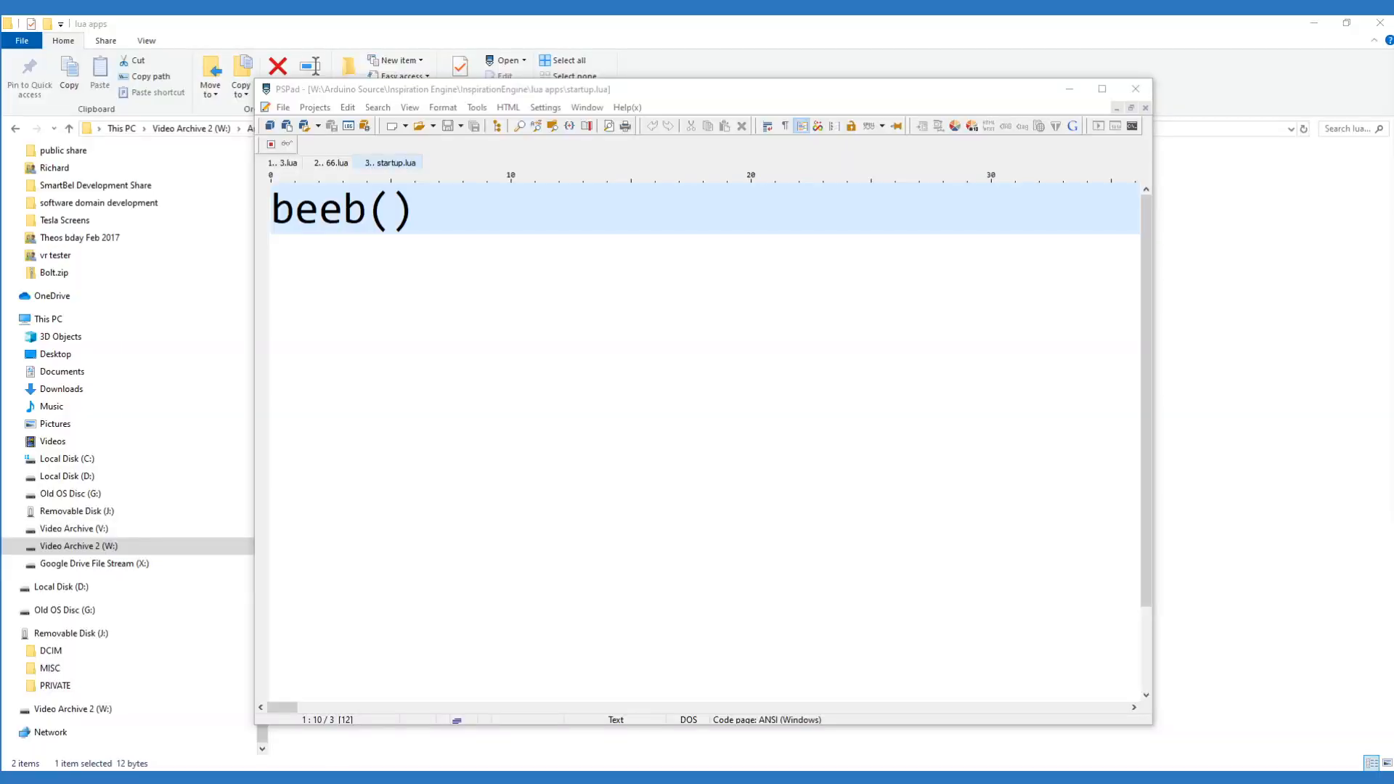
Switch from startup.lua to the 3.lua test application script loaded from drive J:
click(412, 209)
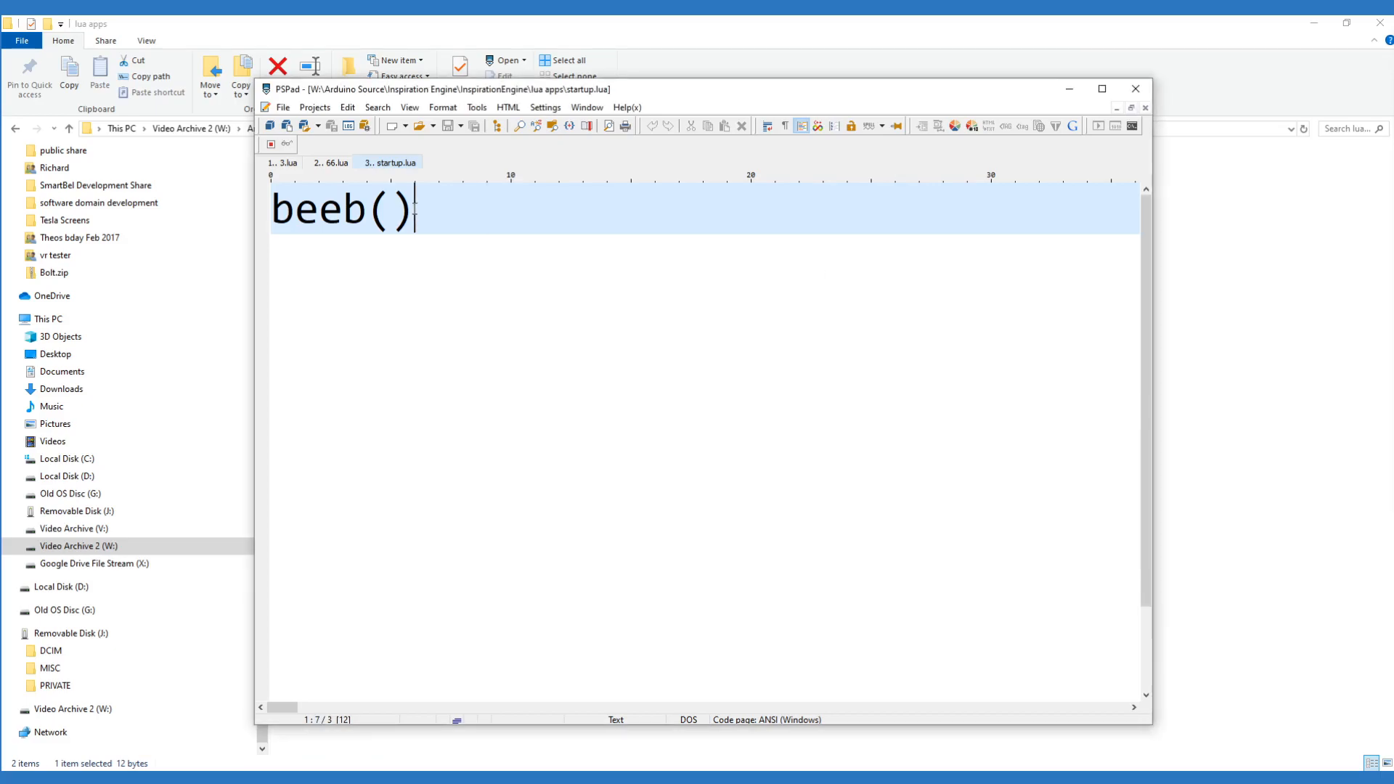
click(284, 161)
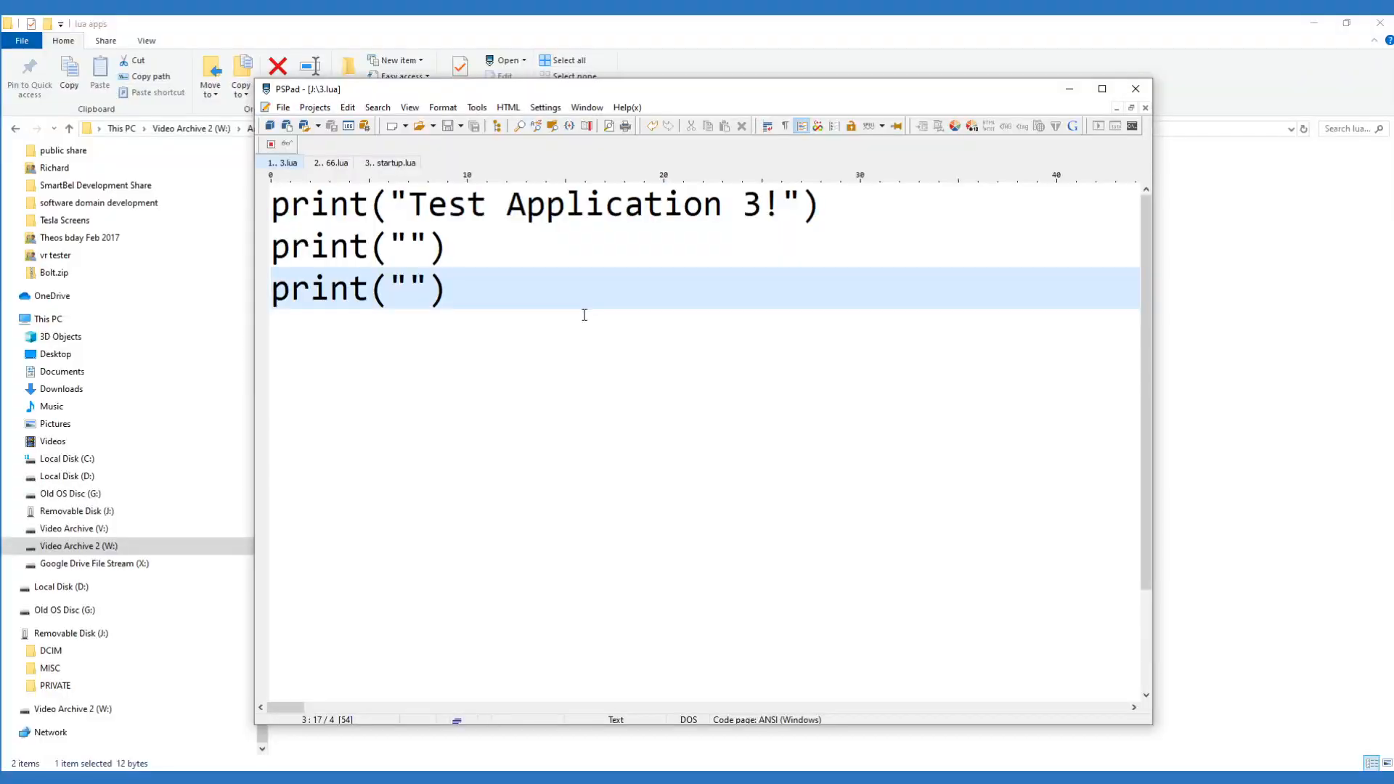
mouse_move(600, 349)
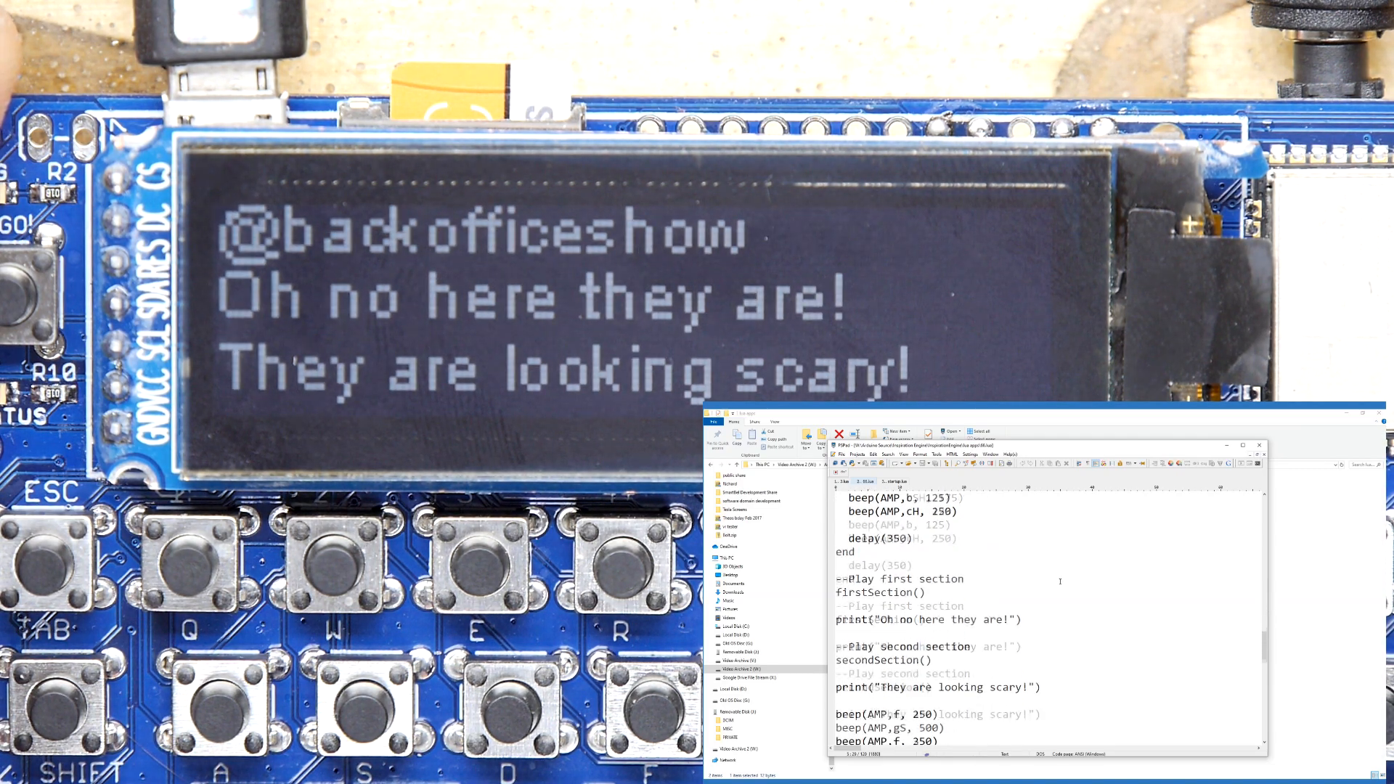
Scroll the 66.lua song source in PSPad while its lyrics scroll on the OLED
scroll(down, 3)
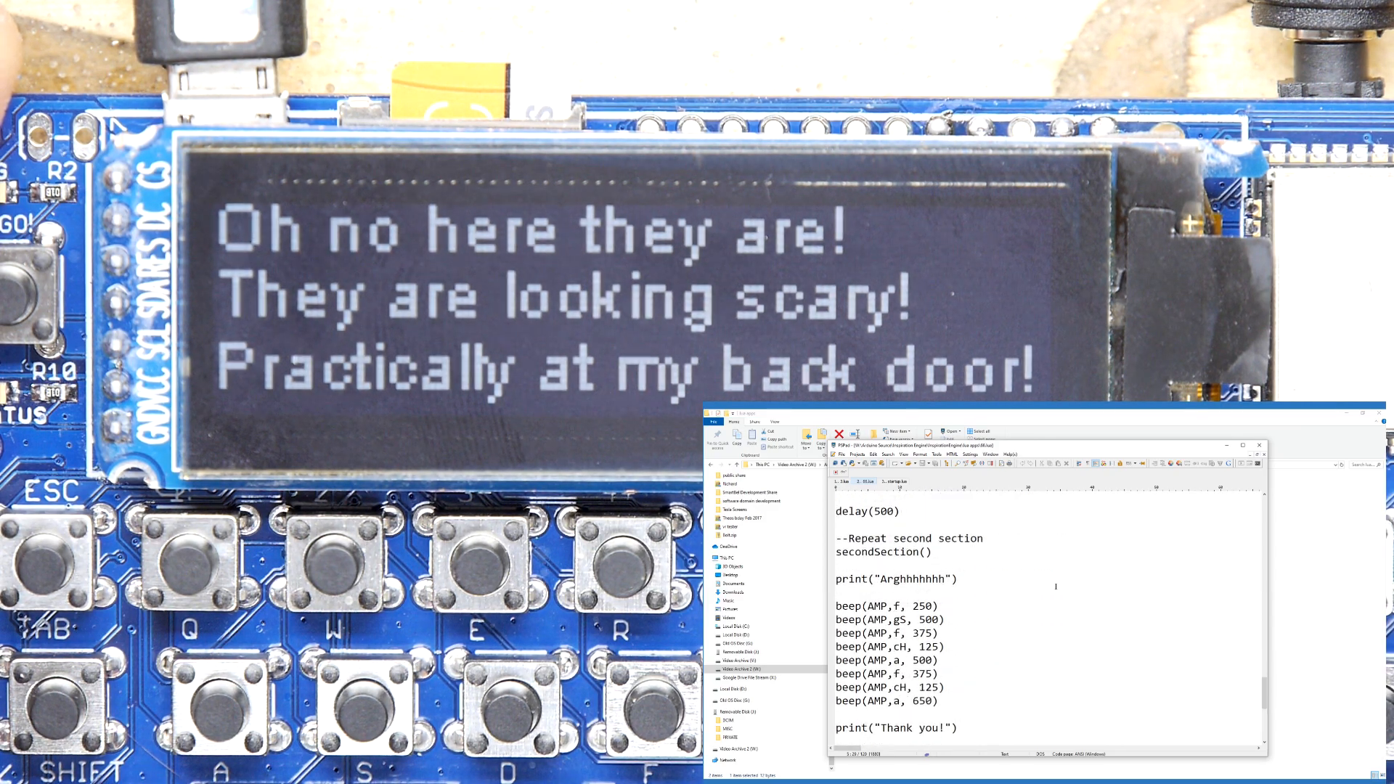
scroll(down, 3)
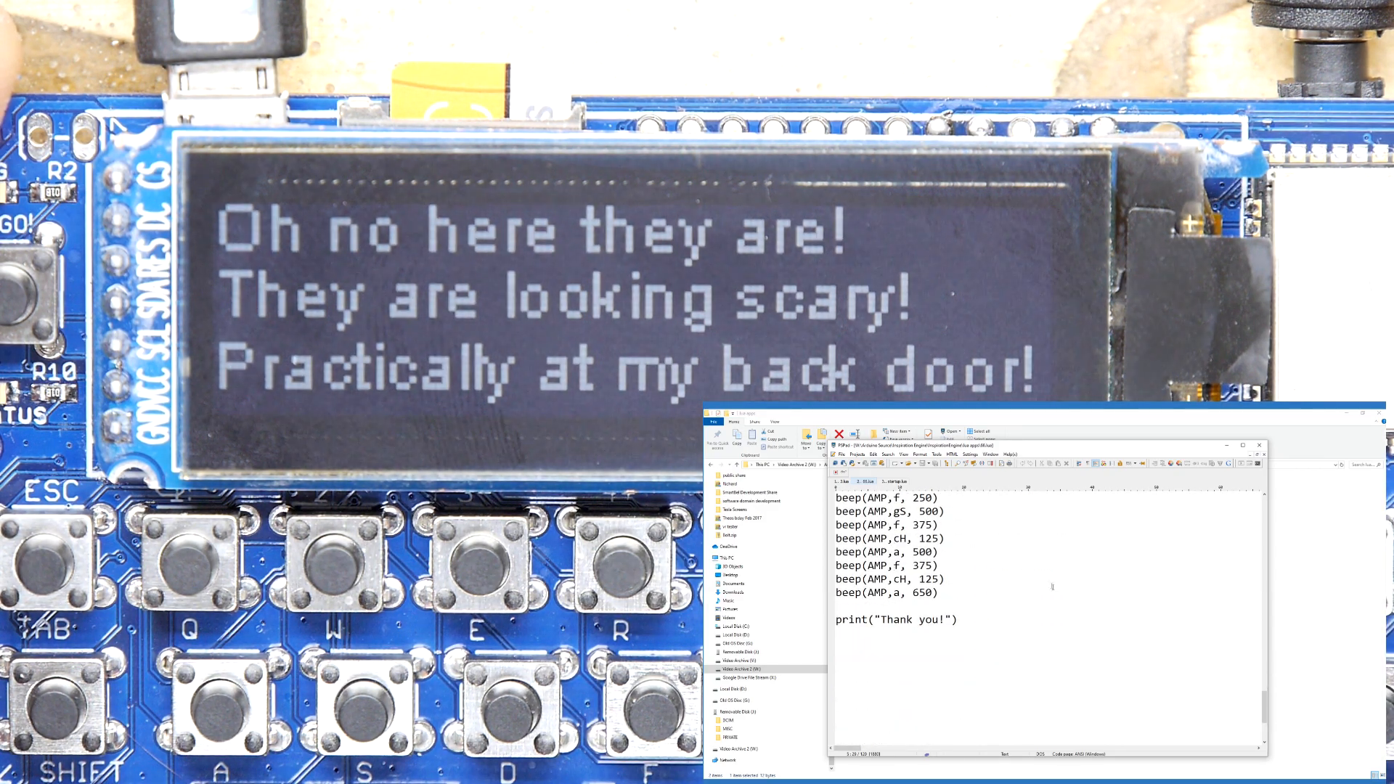